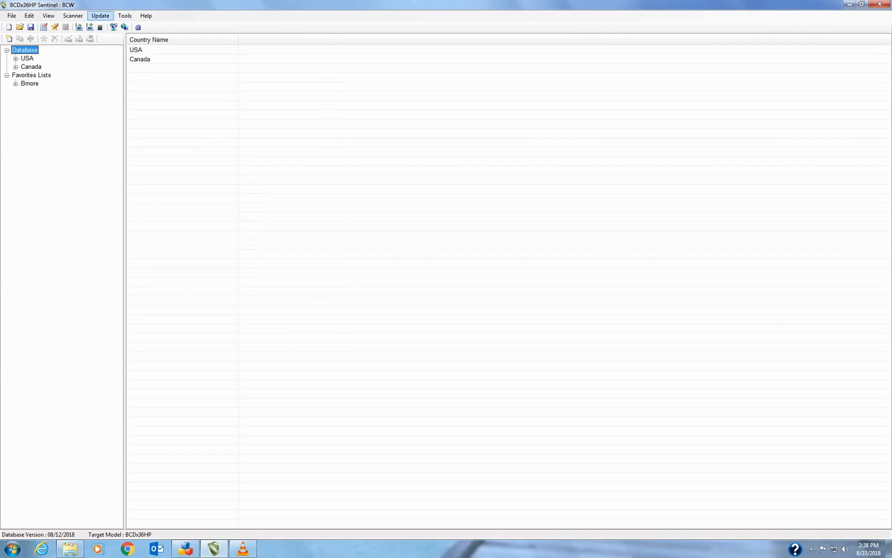
Show the Update menu with its firmware and master database (HPDB) options.
left_click(100, 15)
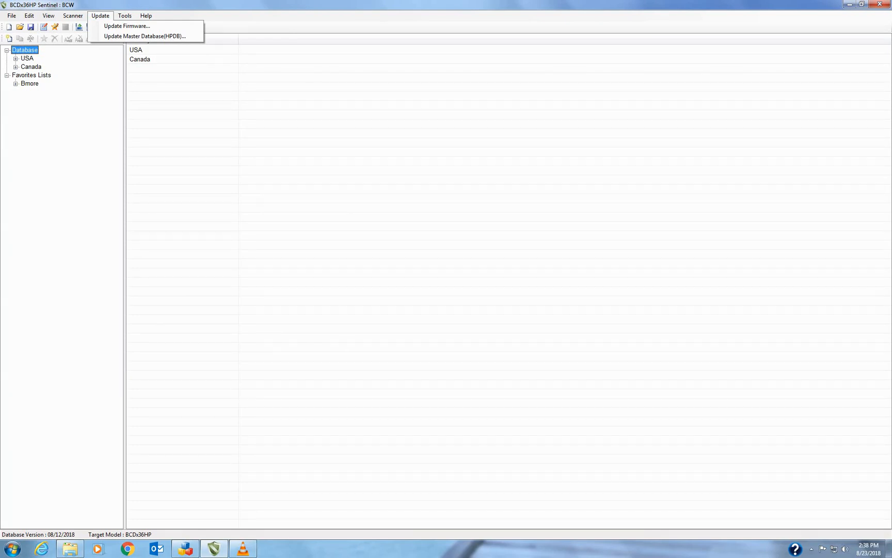
Run Update Master Database (HPDB) and acknowledge the database is already the current version.
left_click(100, 16)
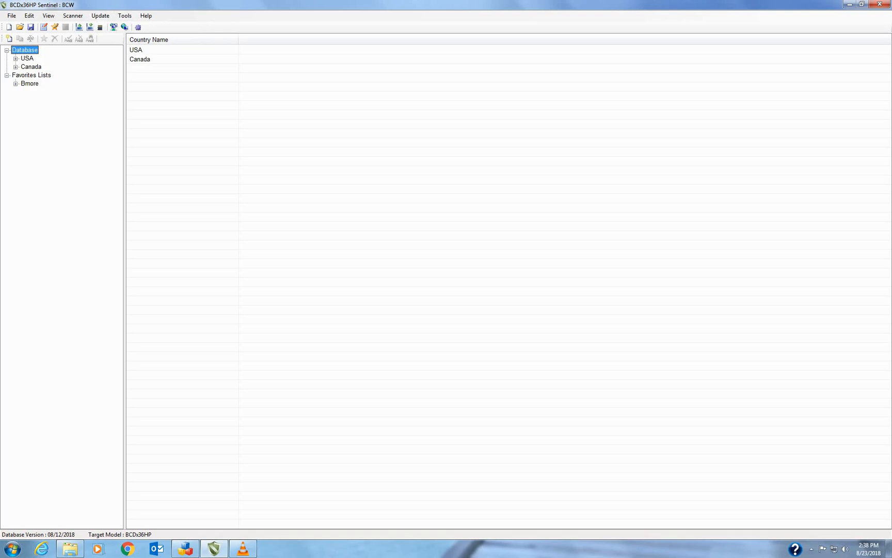
left_click(101, 15)
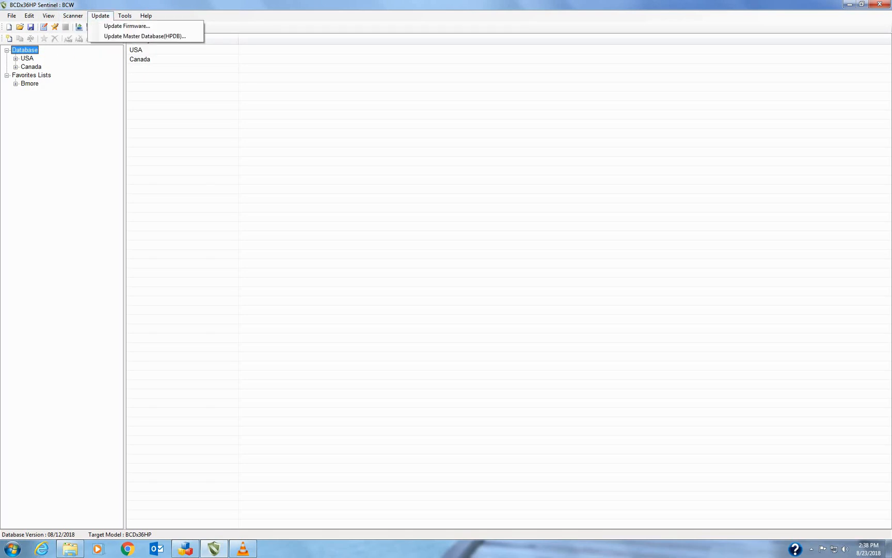
mouse_move(143, 36)
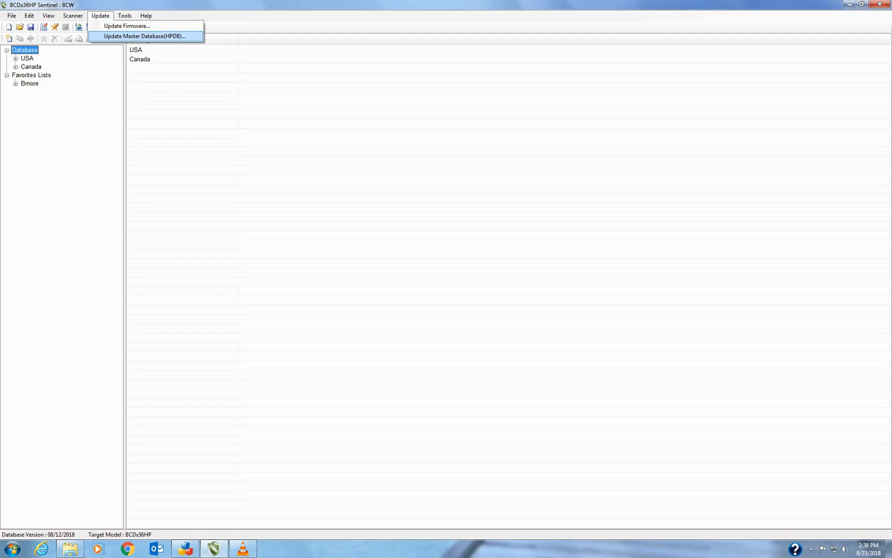
left_click(143, 36)
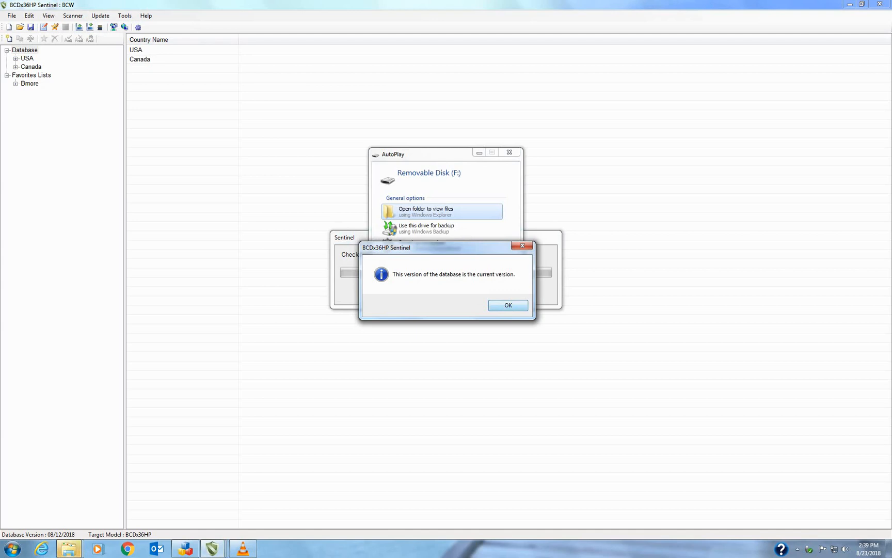
left_click(507, 304)
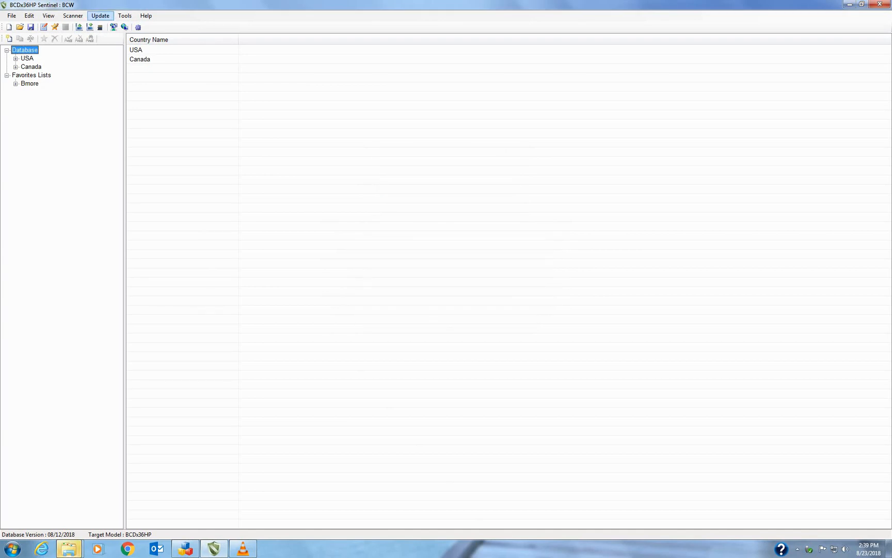
Run Update Firmware on the Uniden BCD436HP microSD and acknowledge the firmware is current.
left_click(100, 16)
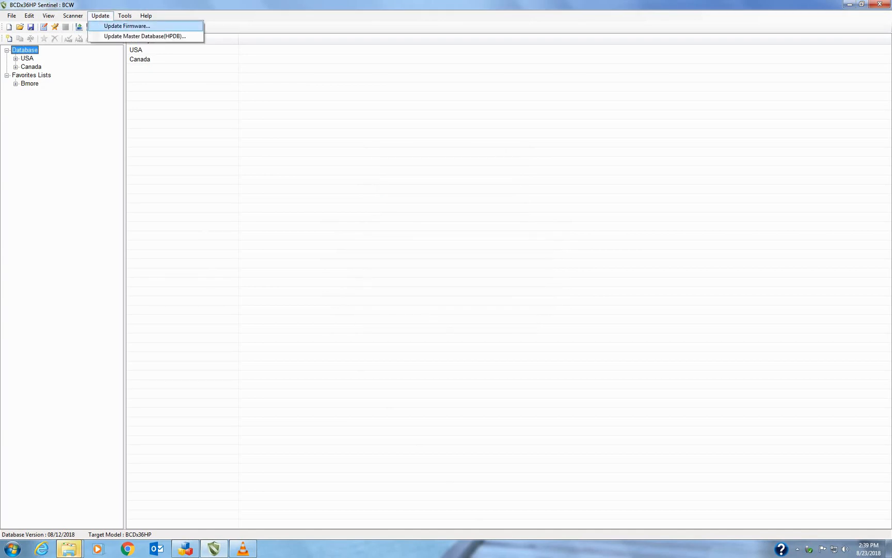
left_click(126, 26)
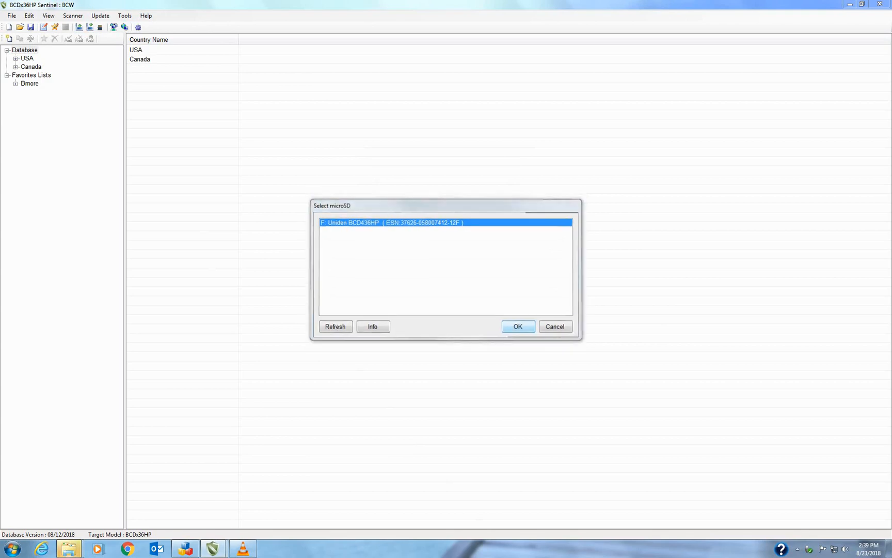
left_click(516, 326)
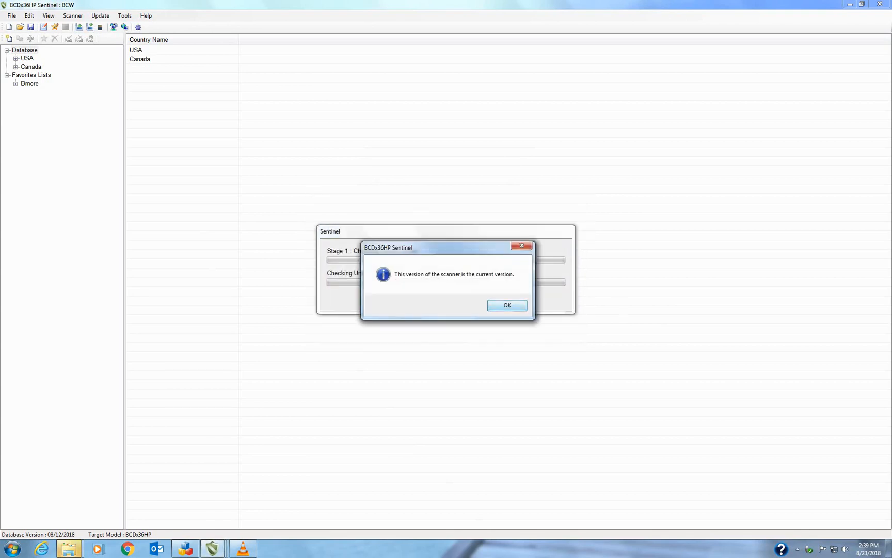
left_click(506, 304)
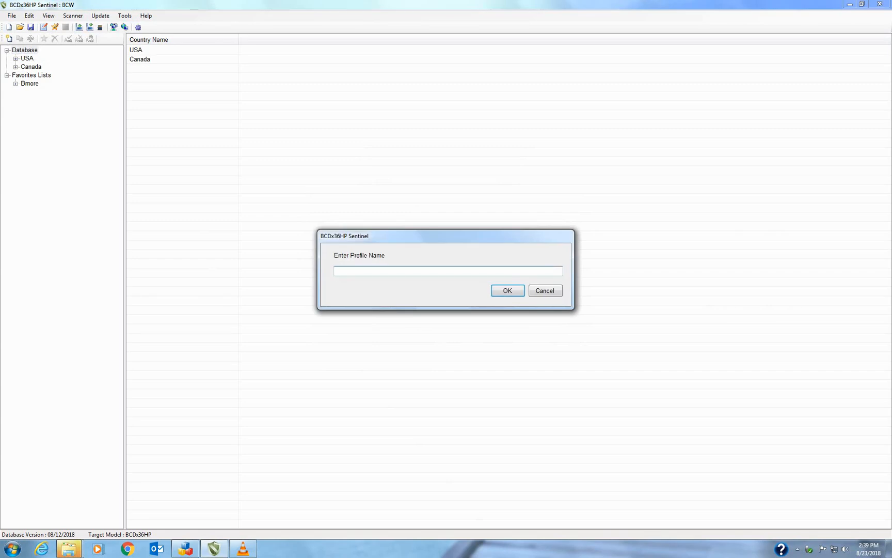
Name the new profile BCW, creating BCW-1, and bring up the Edit menu.
type("BCW")
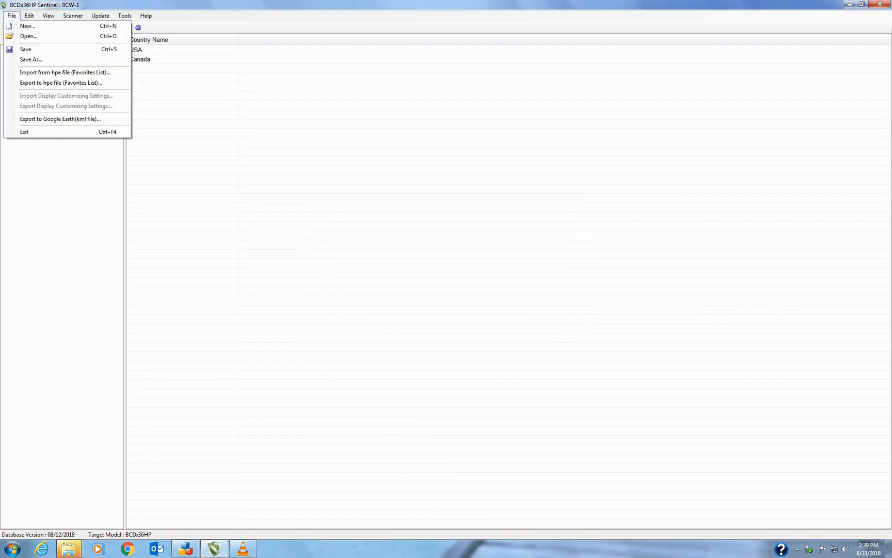
left_click(29, 15)
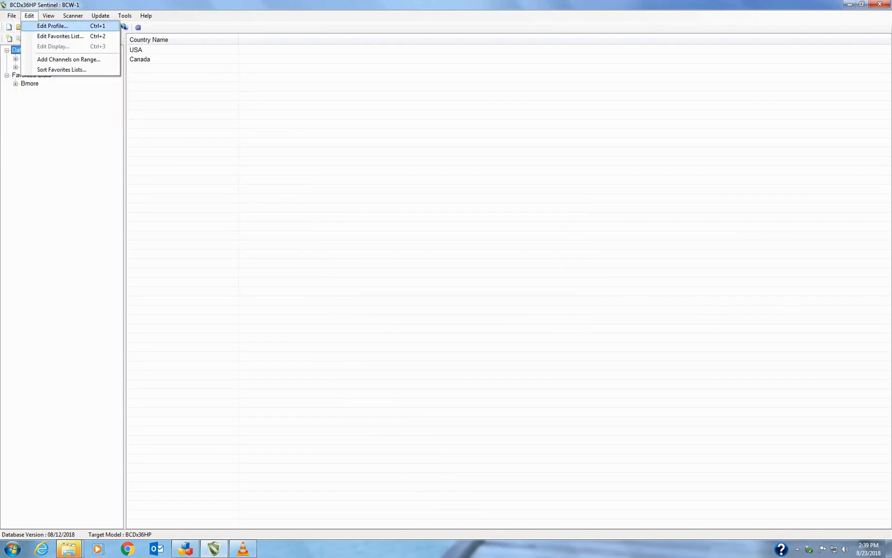
In Edit Profile, enable the EMS-Tac and EMS-Talk service types, then move to Location Settings.
left_click(52, 26)
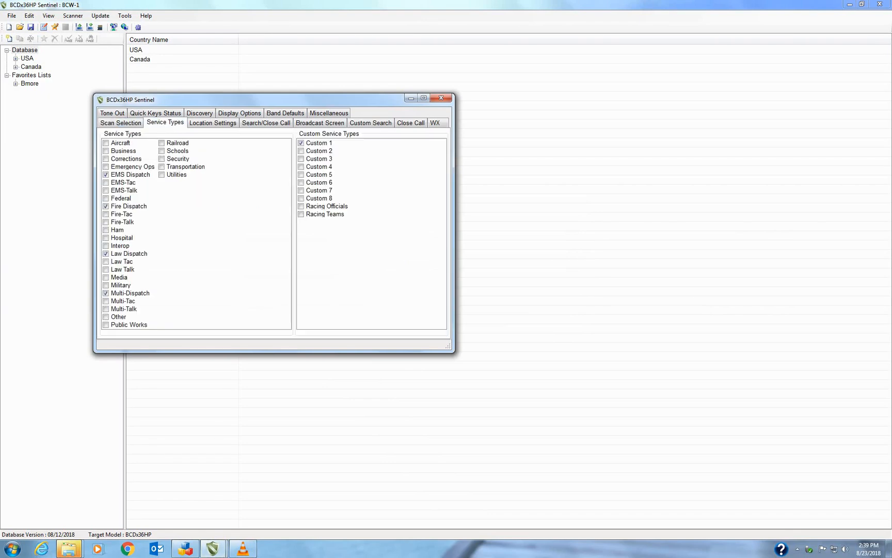
left_click(123, 182)
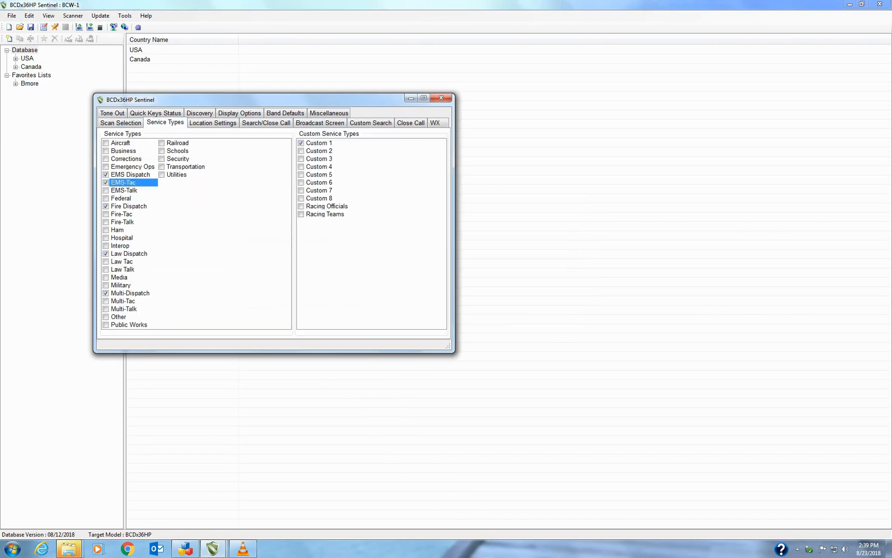
left_click(121, 214)
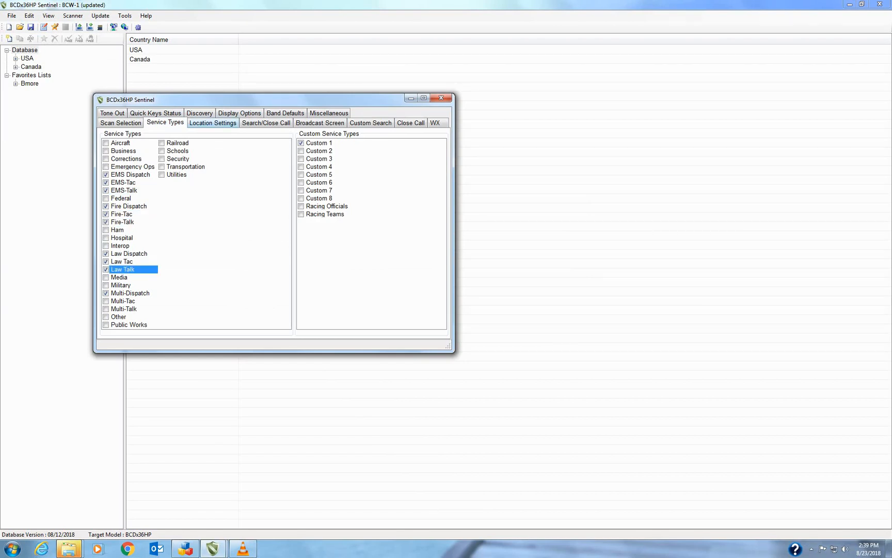
left_click(213, 122)
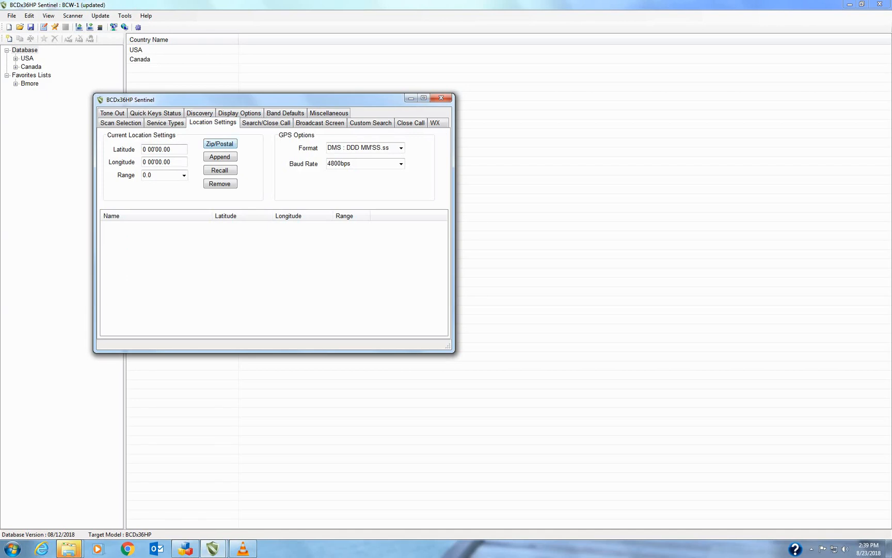
Page through the Search/Close Call, Broadcast Screen, Custom Search and Close Call settings to Display Options.
left_click(265, 122)
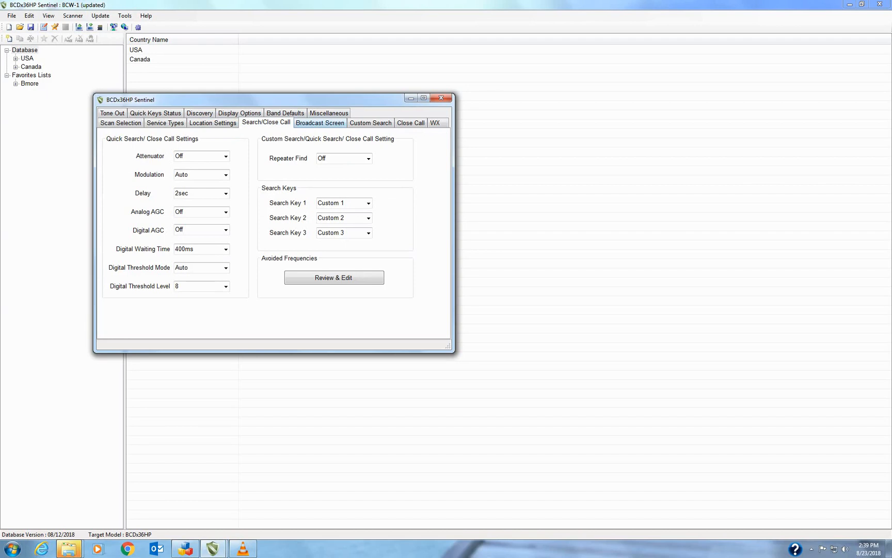
left_click(319, 122)
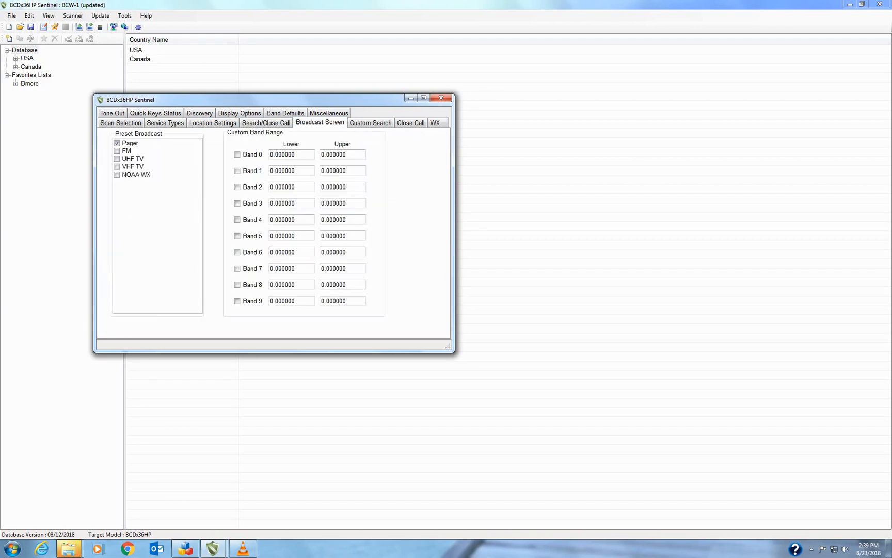
left_click(370, 122)
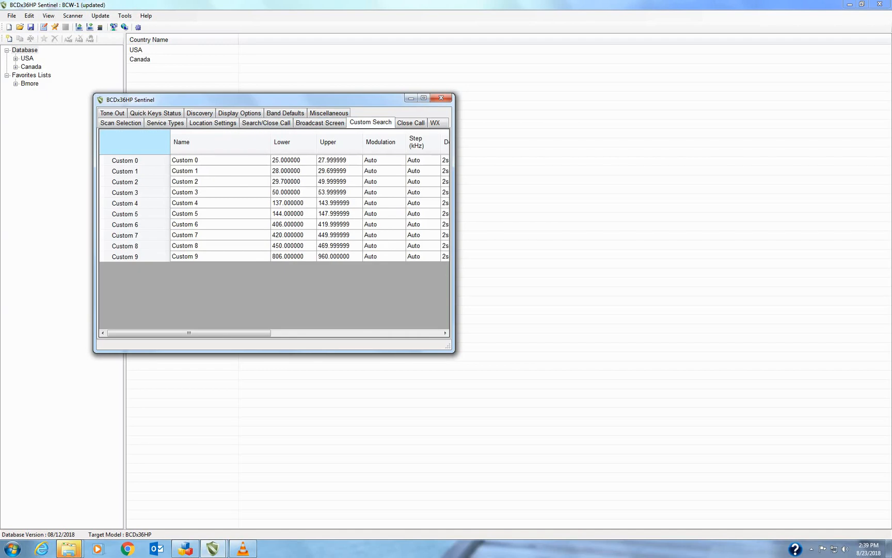
left_click(410, 122)
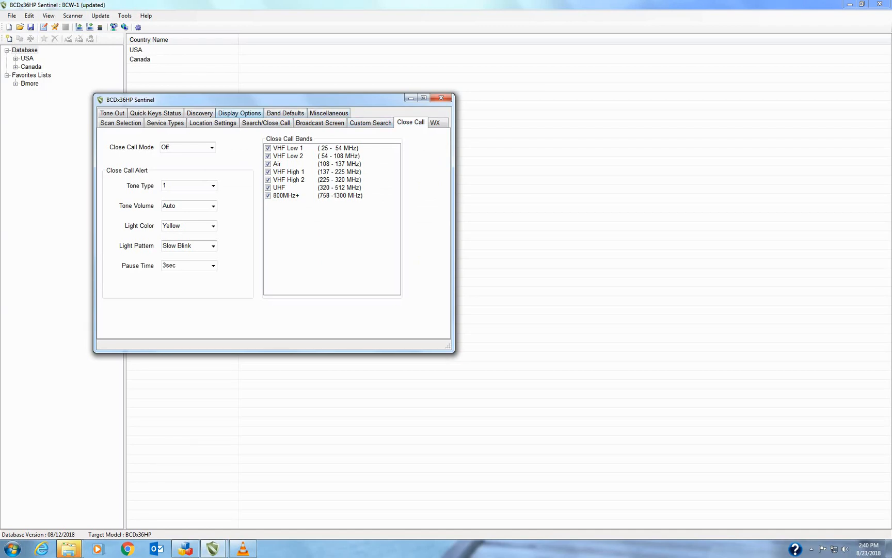
left_click(239, 113)
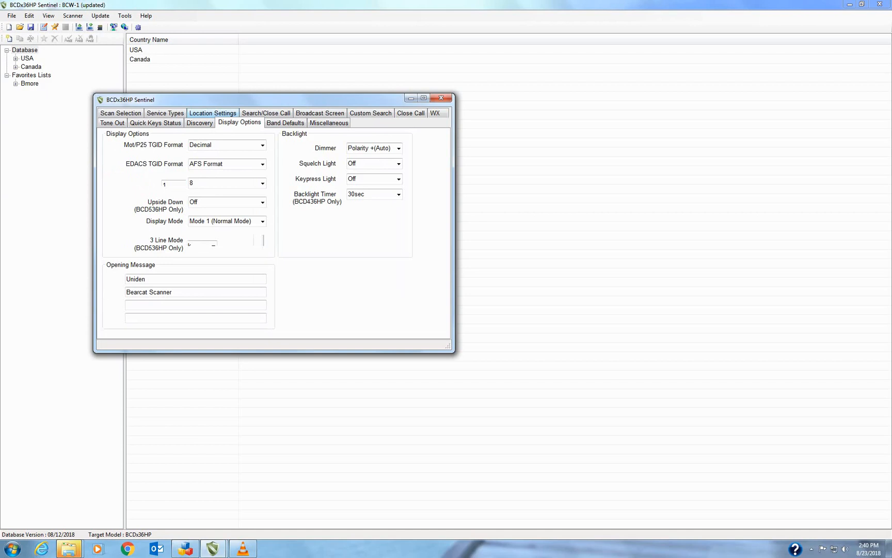
Replace 'Welcome to Bearcat Wareh' on the second opening message line with BCD436HP, then go to Scan Selection.
left_click(226, 239)
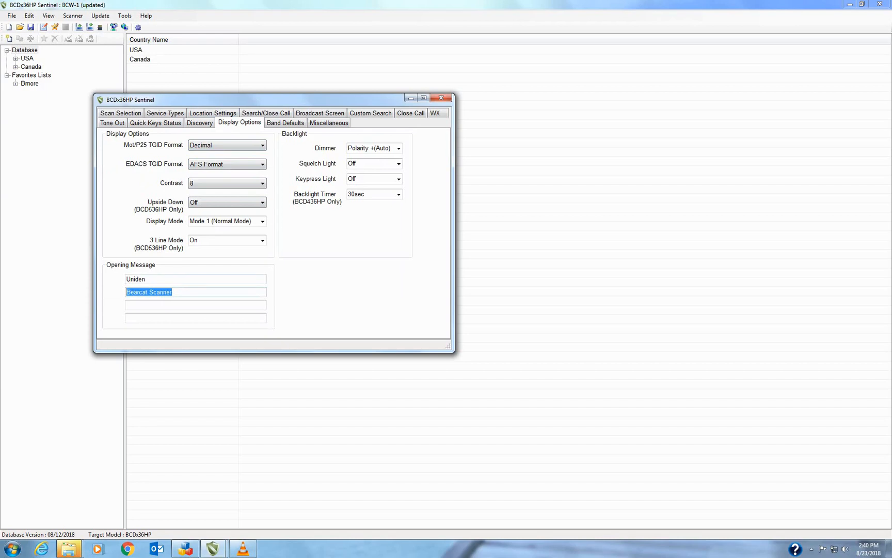
type("Welcome to")
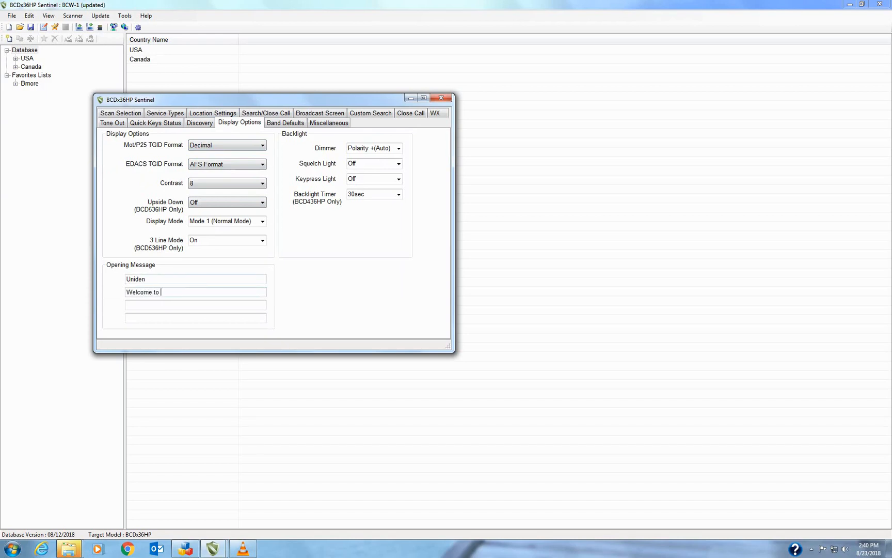
type("Bearcat W")
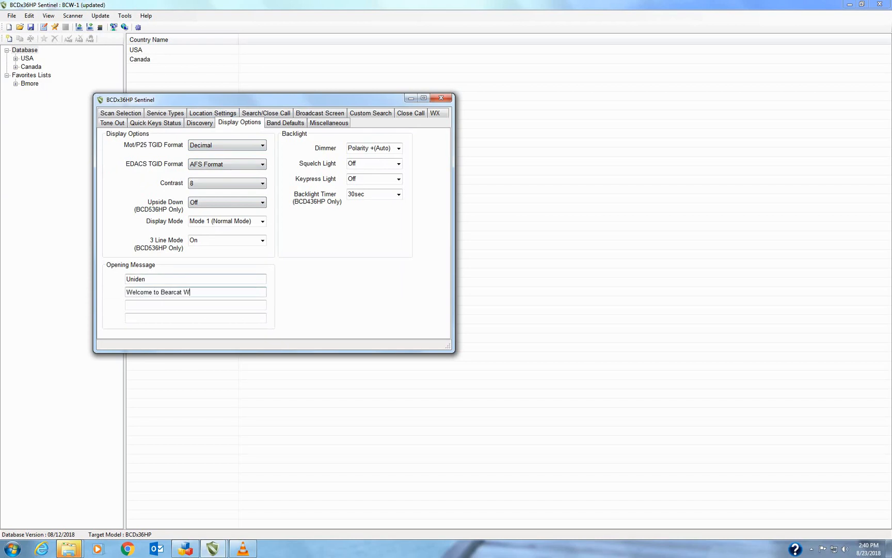
type("areh")
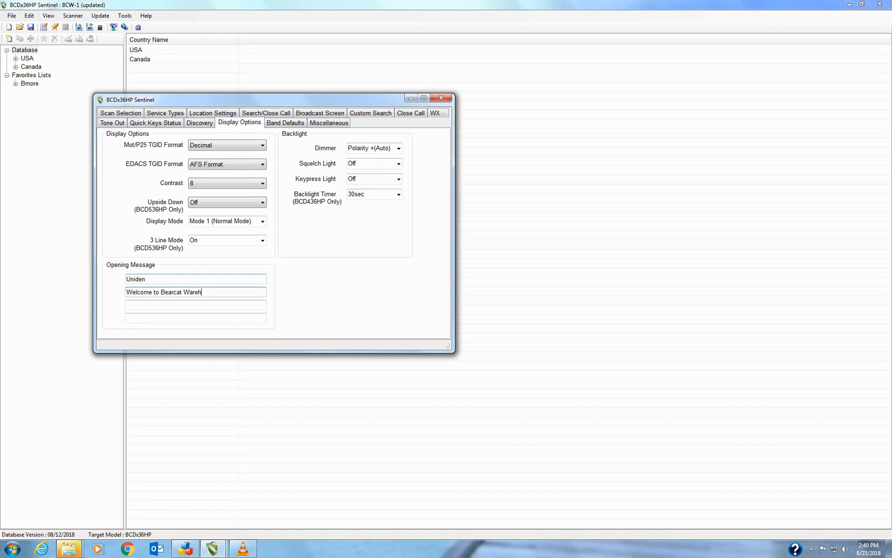
left_click(195, 292)
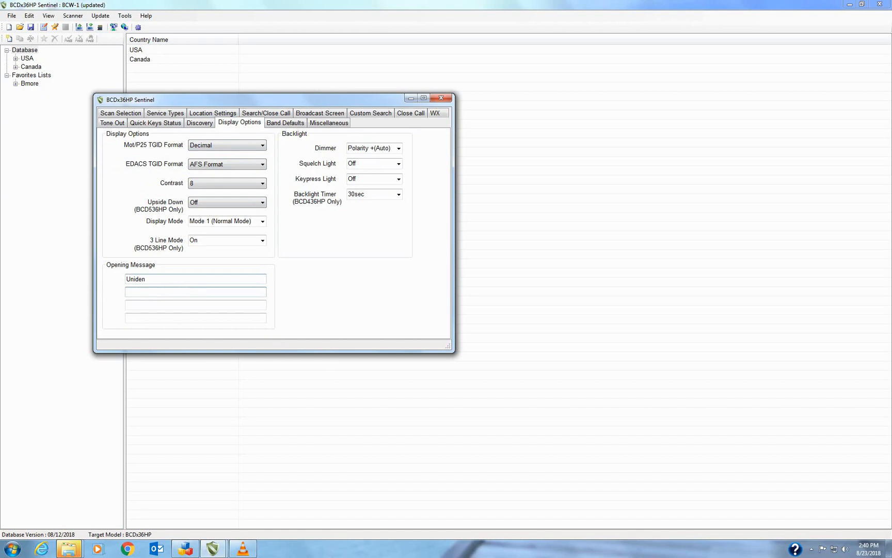
type("B")
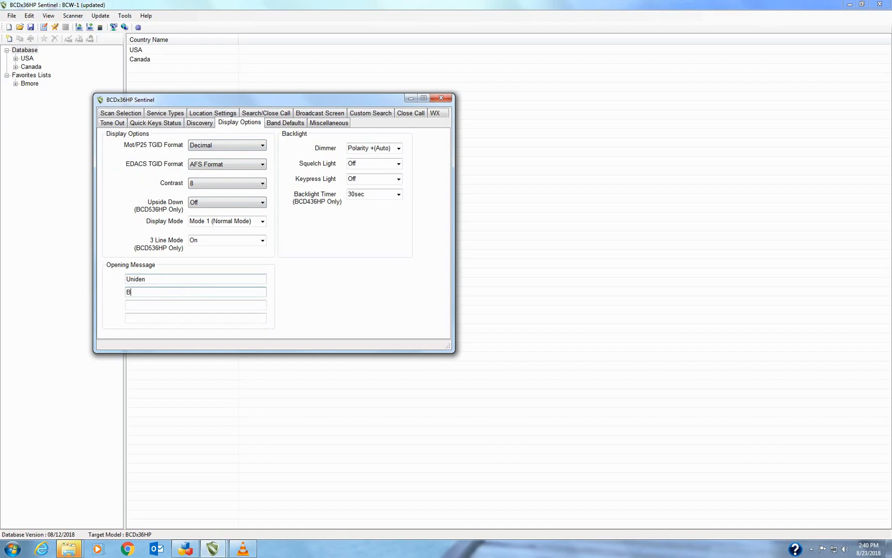
type("CD436")
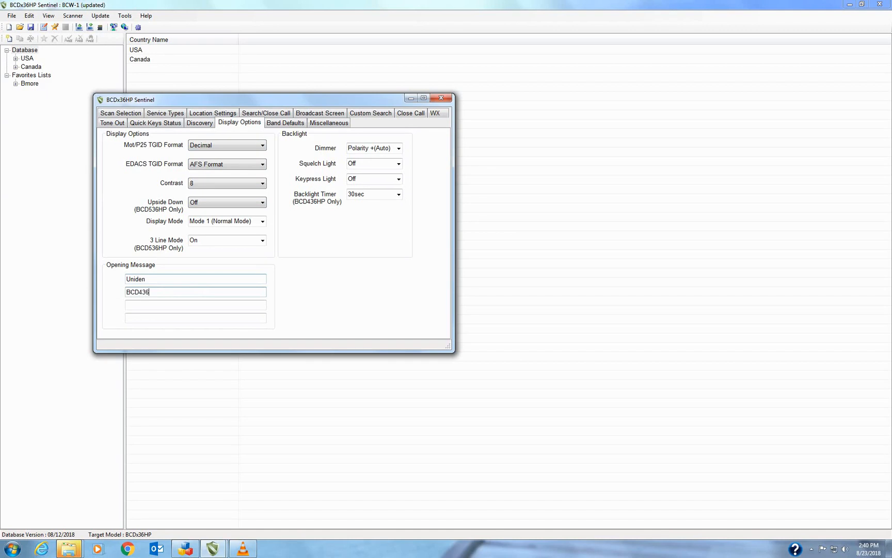
type("HP")
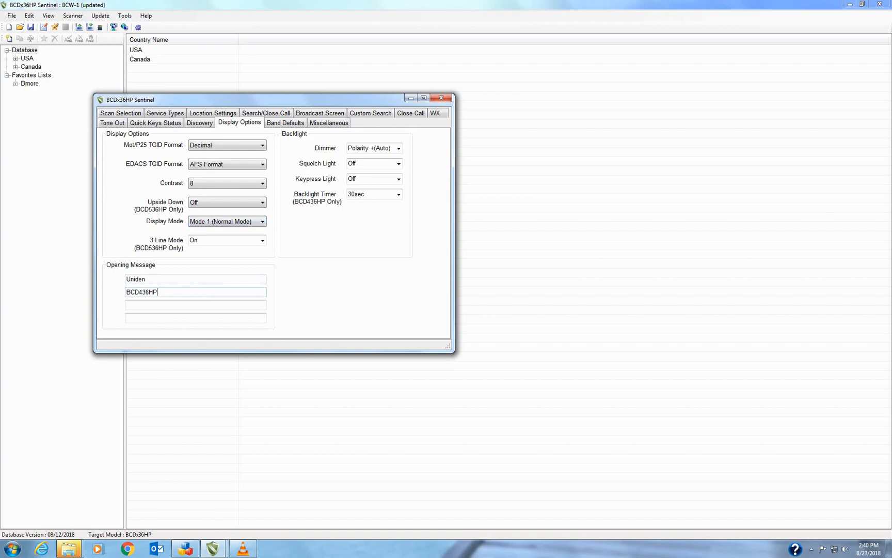
left_click(120, 122)
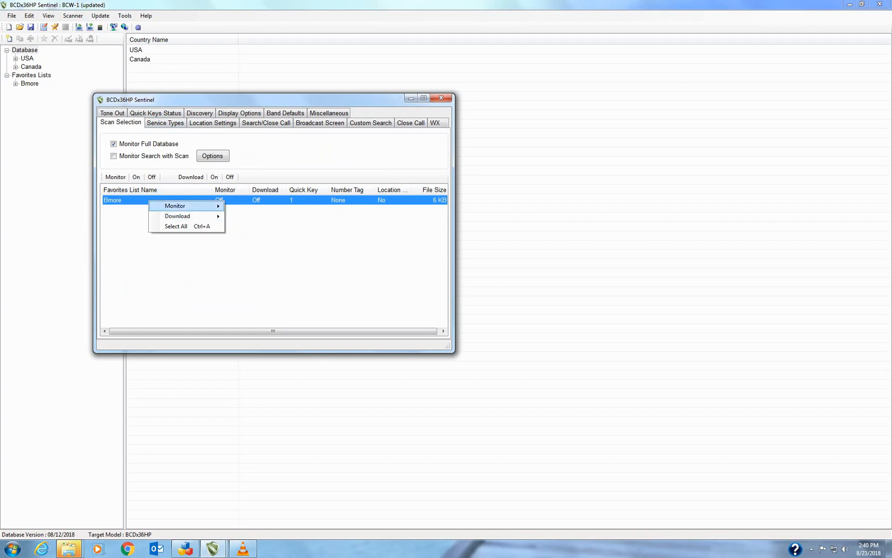
mouse_move(175, 206)
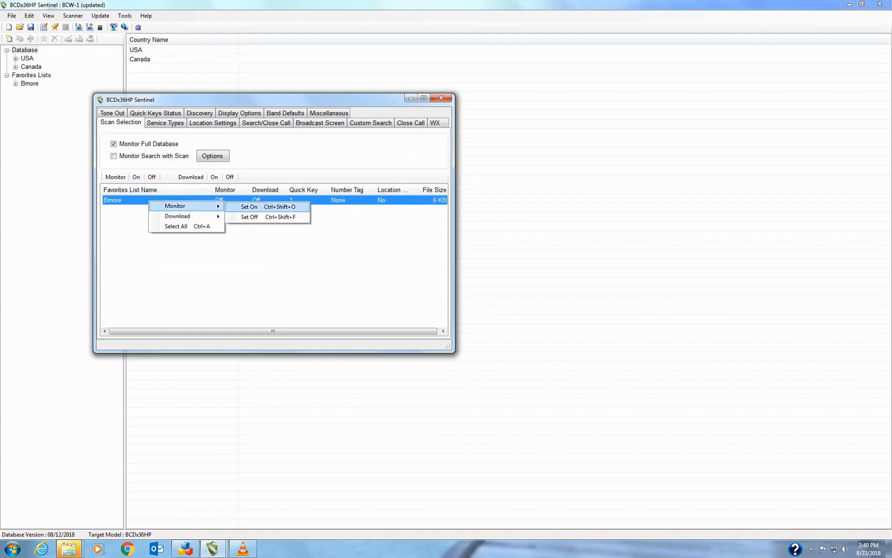
Set Monitor and Download to On for the Bmore favorites list and close the settings window.
left_click(249, 207)
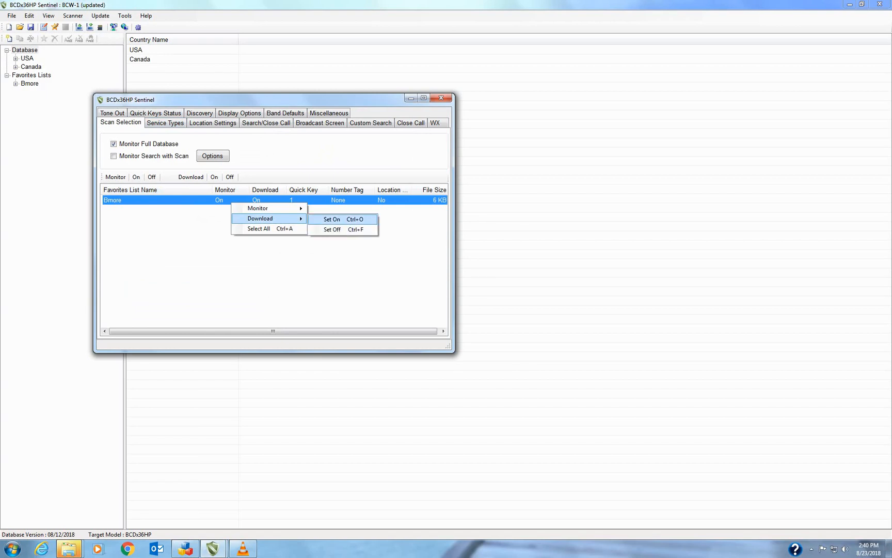
left_click(331, 219)
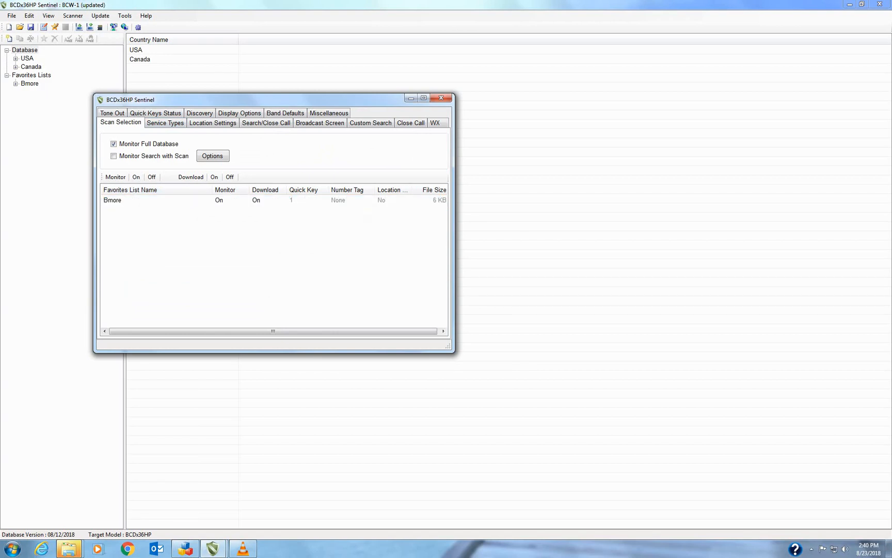
left_click(441, 97)
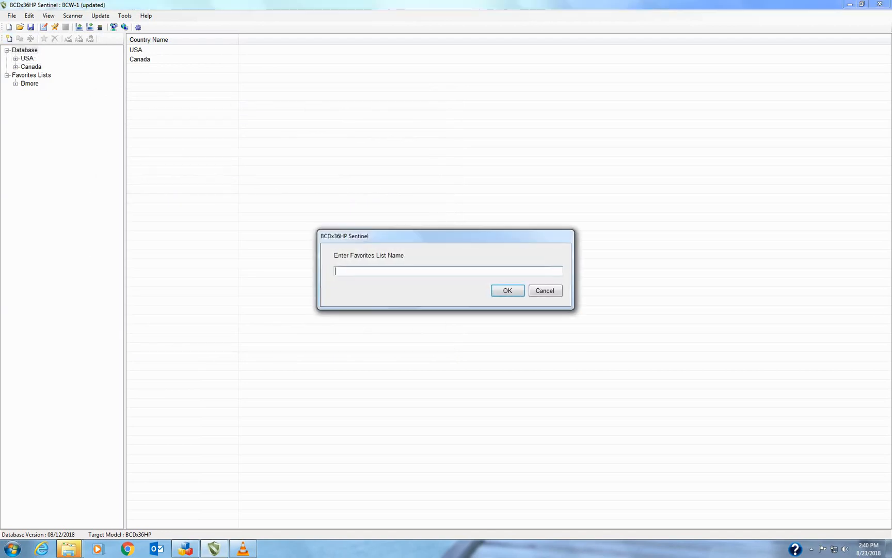
Name the new favorites list Howard and select it under Favorites Lists.
type("How")
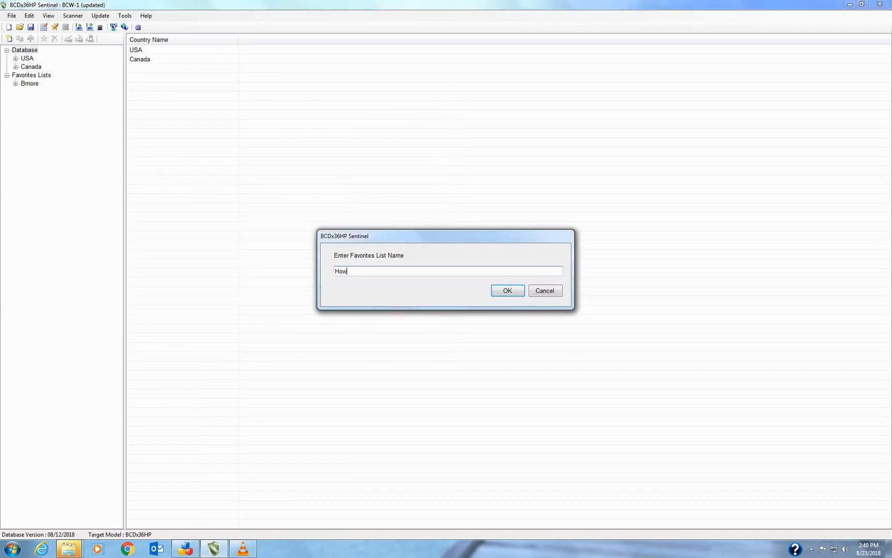
type("ard")
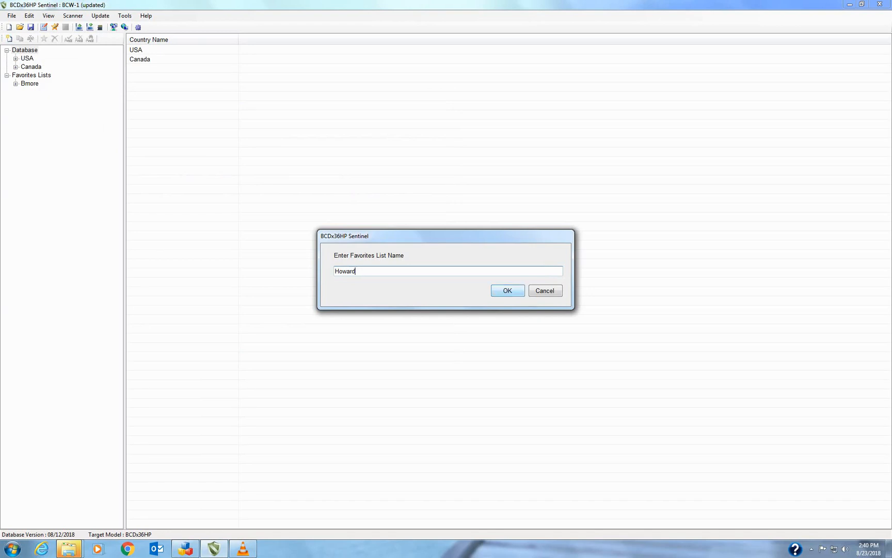
left_click(506, 290)
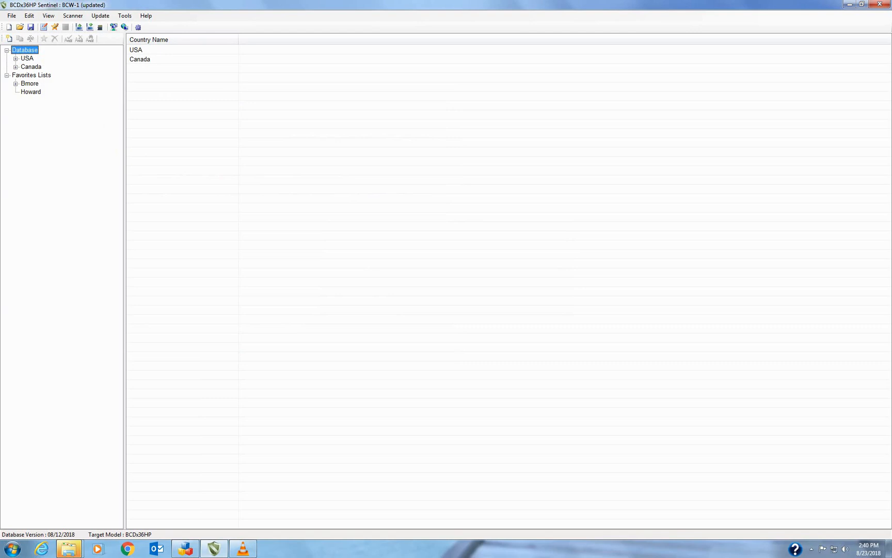
left_click(30, 92)
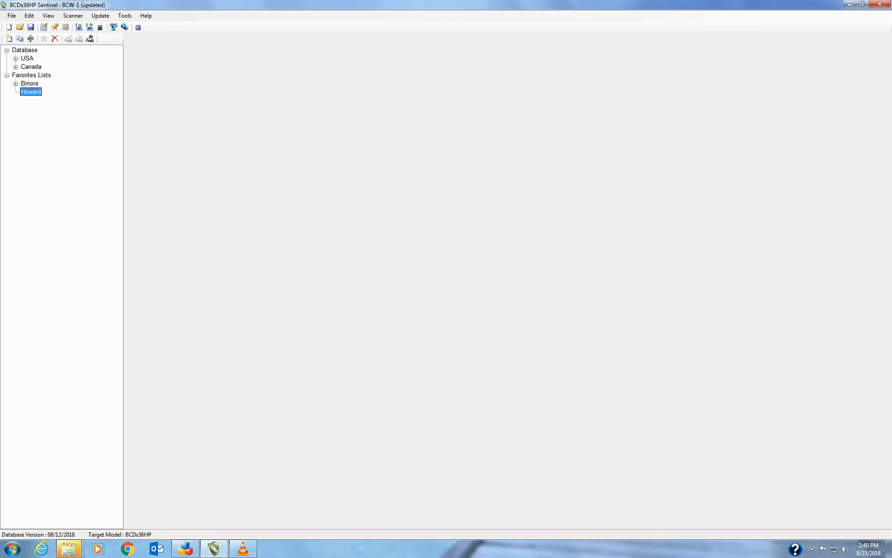
Expand USA > Maryland > Howard > County Systems > Howard County and list the Police department channels.
left_click(15, 58)
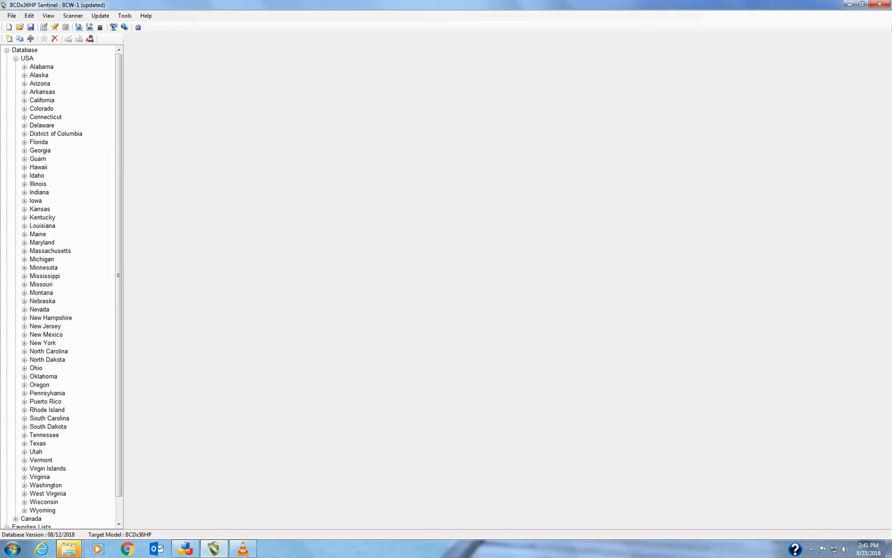
left_click(24, 241)
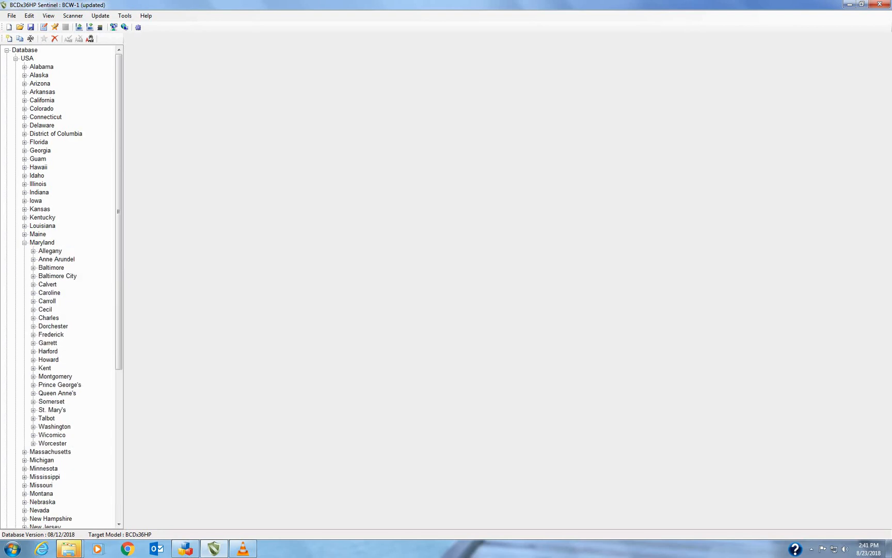
left_click(34, 360)
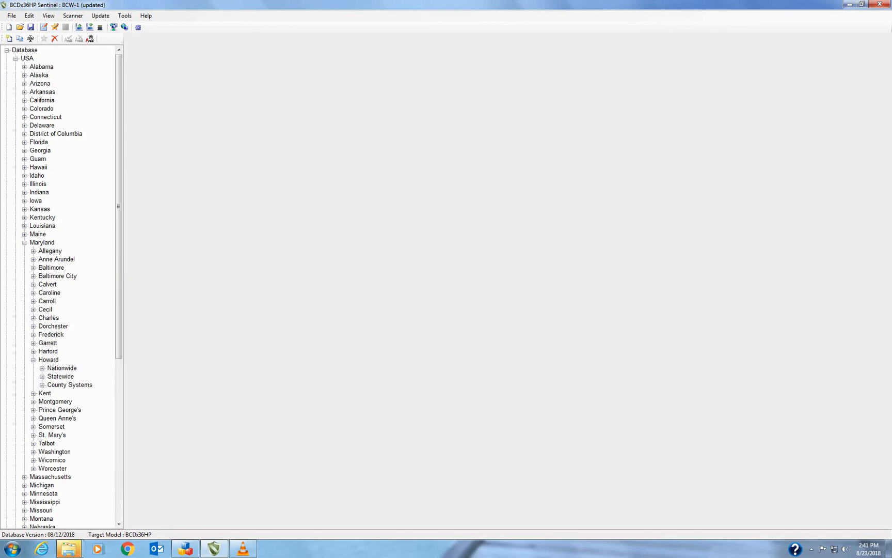
left_click(68, 384)
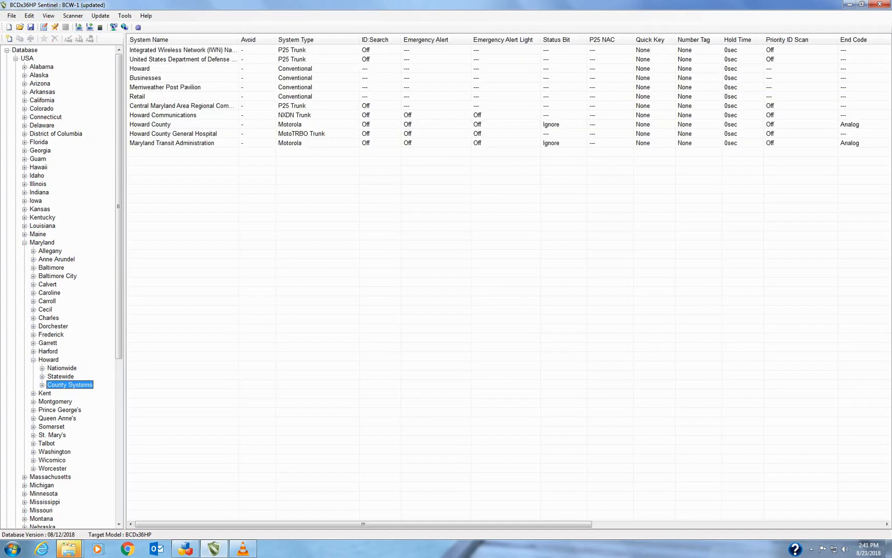
left_click(42, 384)
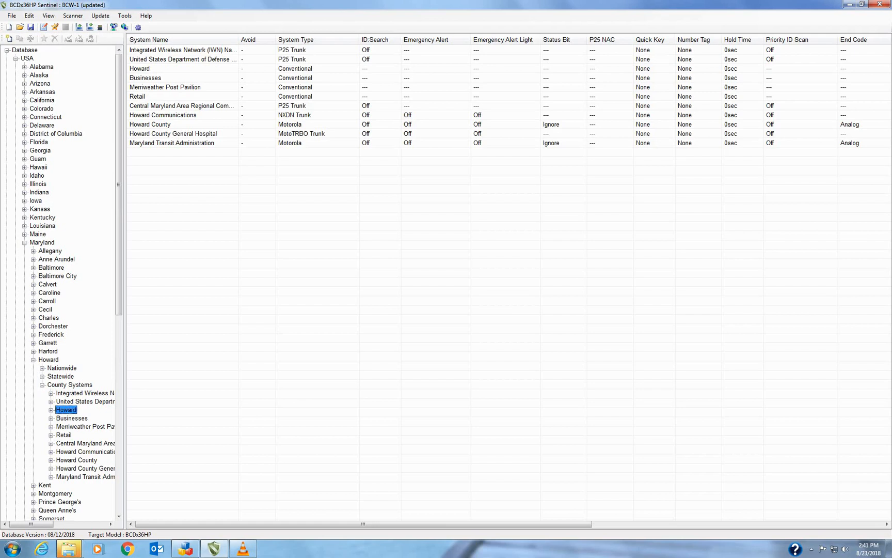
left_click(52, 409)
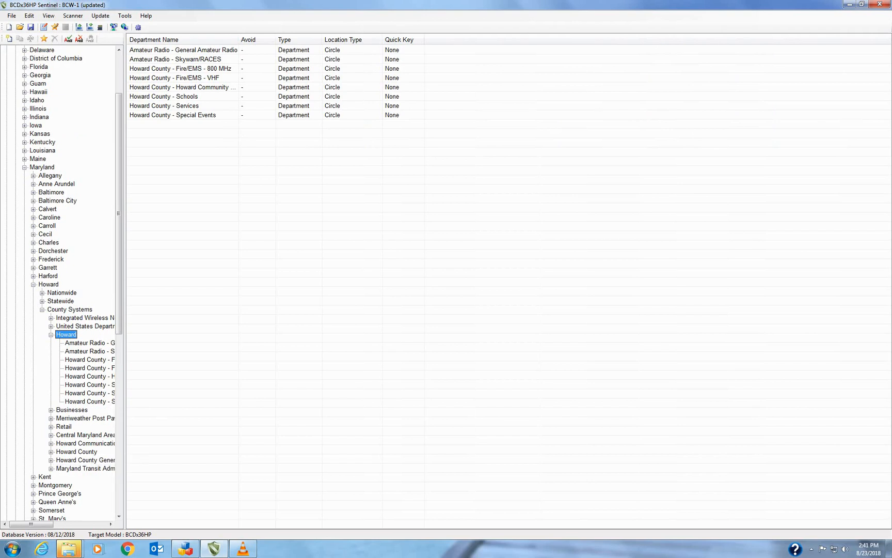
left_click(76, 452)
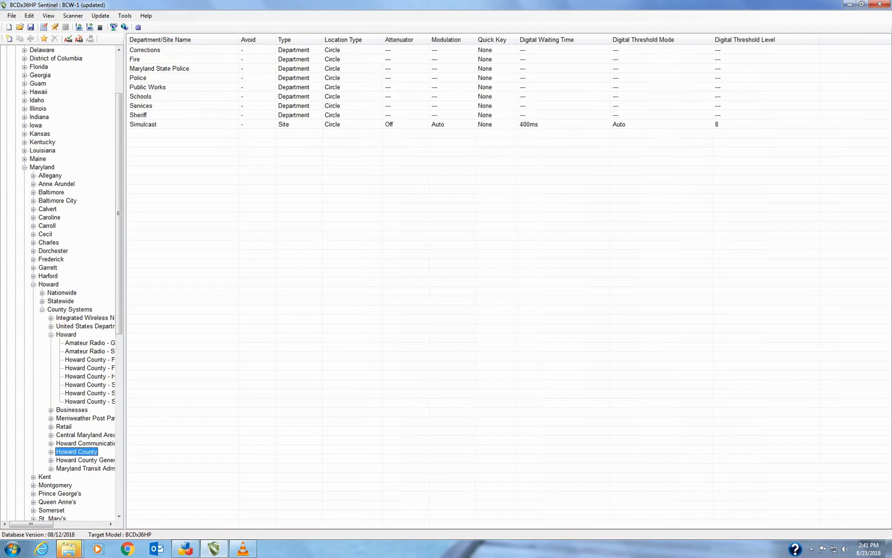
left_click(50, 451)
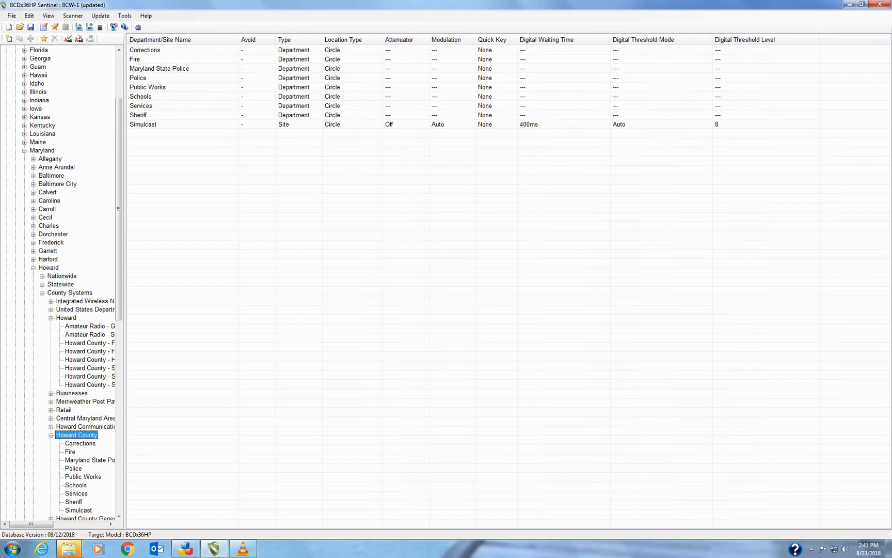
left_click(73, 467)
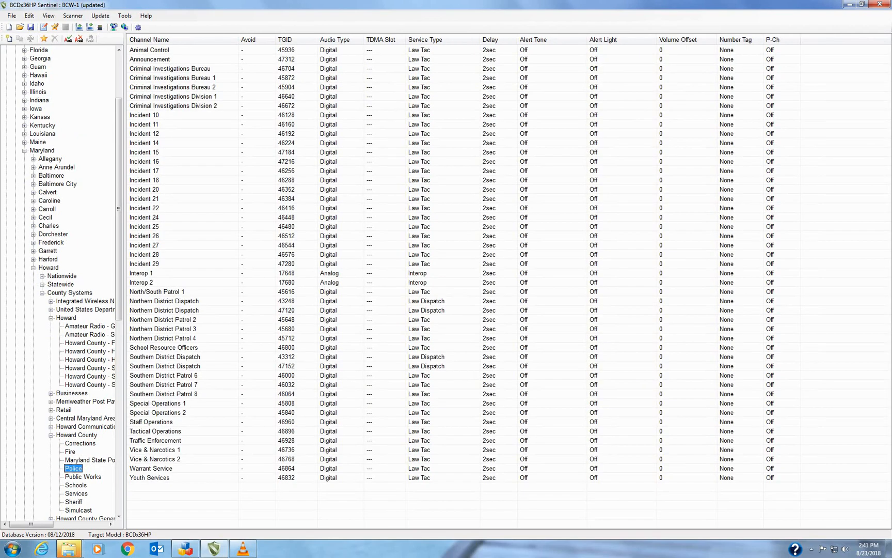
Append the Howard County Police department to the Howard favorites list.
right_click(73, 468)
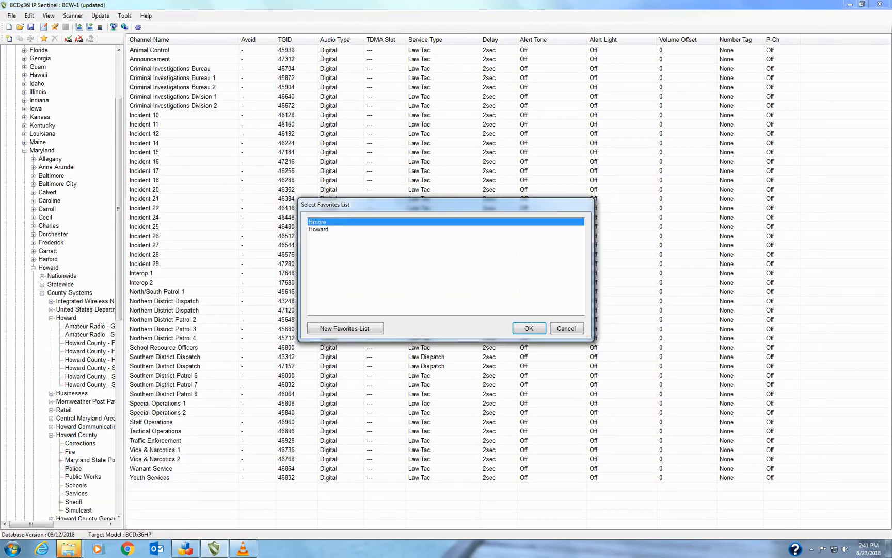
left_click(319, 229)
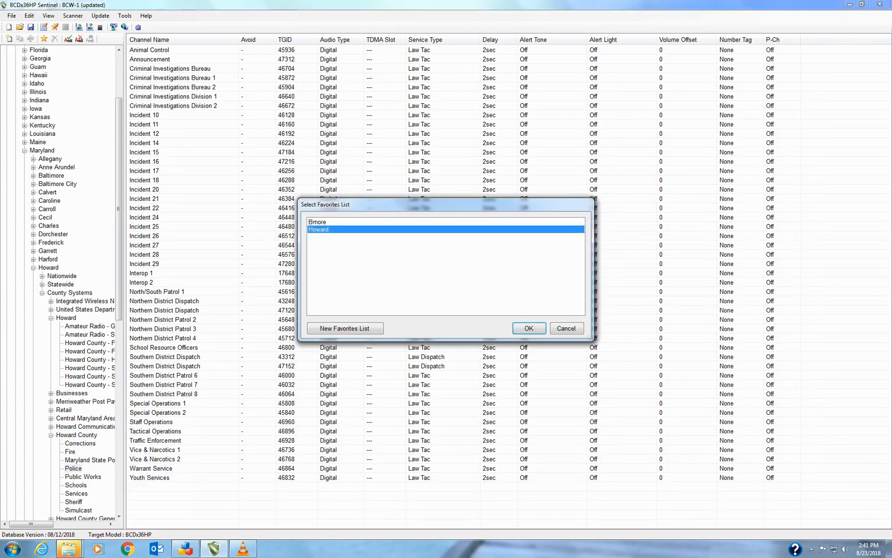
left_click(528, 327)
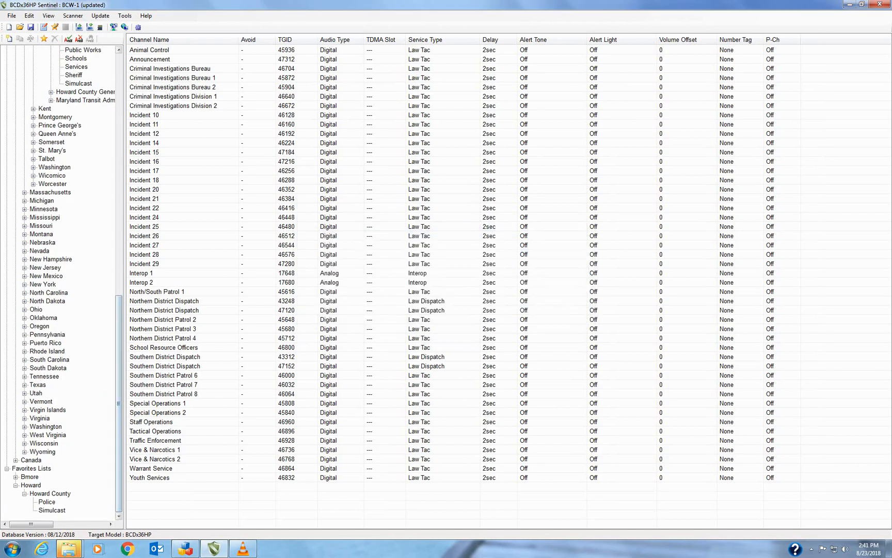
Review the Police channels and Simulcast site frequencies now inside the Howard favorites list.
left_click(49, 493)
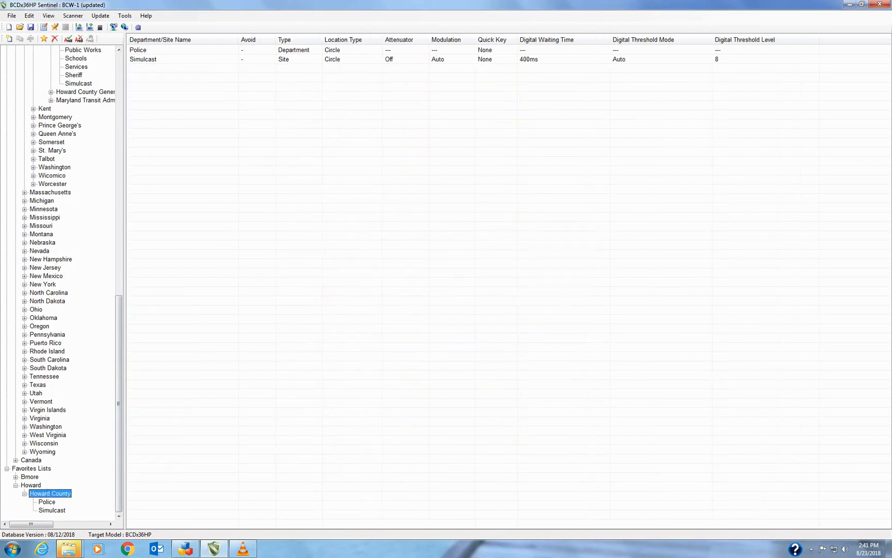
left_click(46, 500)
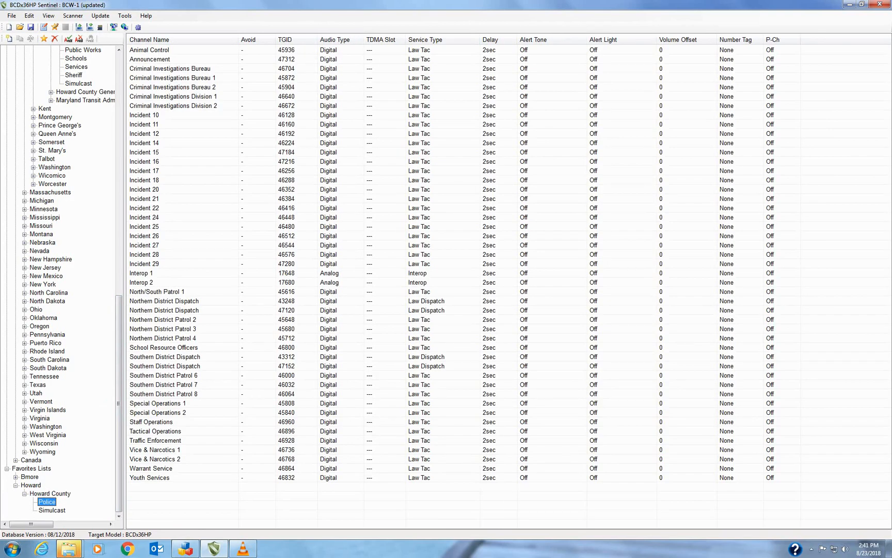
left_click(51, 509)
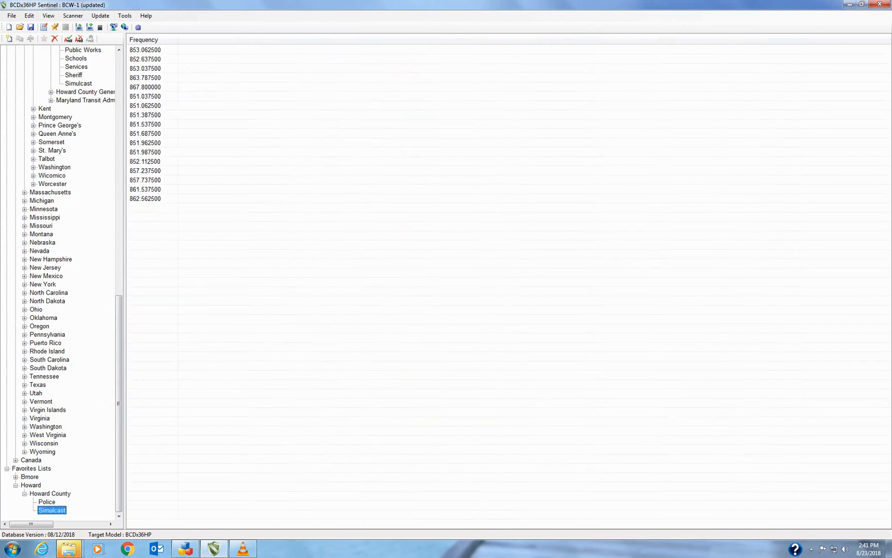
left_click(47, 501)
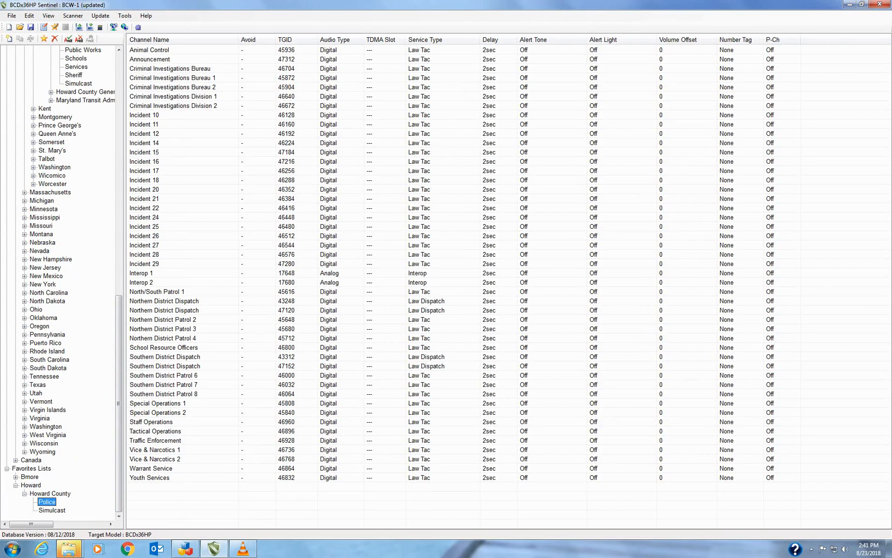
Set Avoid on the Youth Services channel in the Howard favorites Police department.
left_click(149, 477)
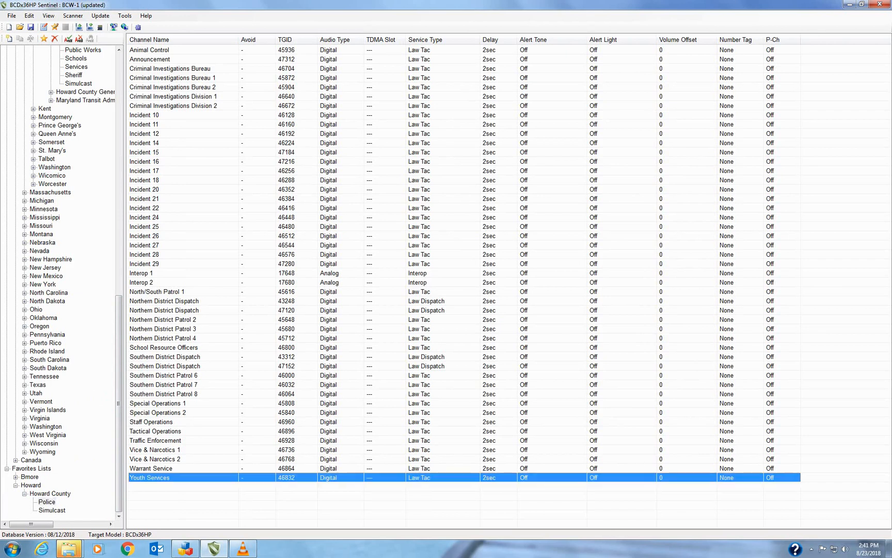
right_click(150, 477)
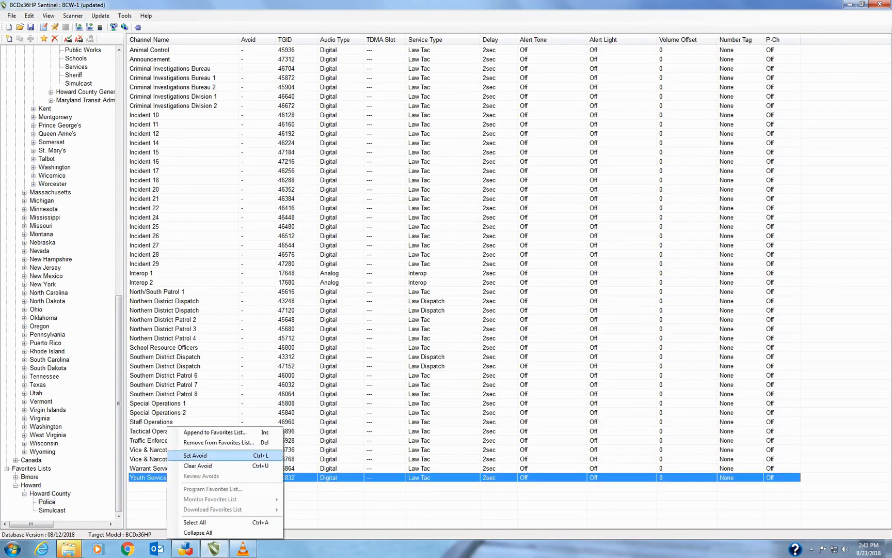
left_click(195, 455)
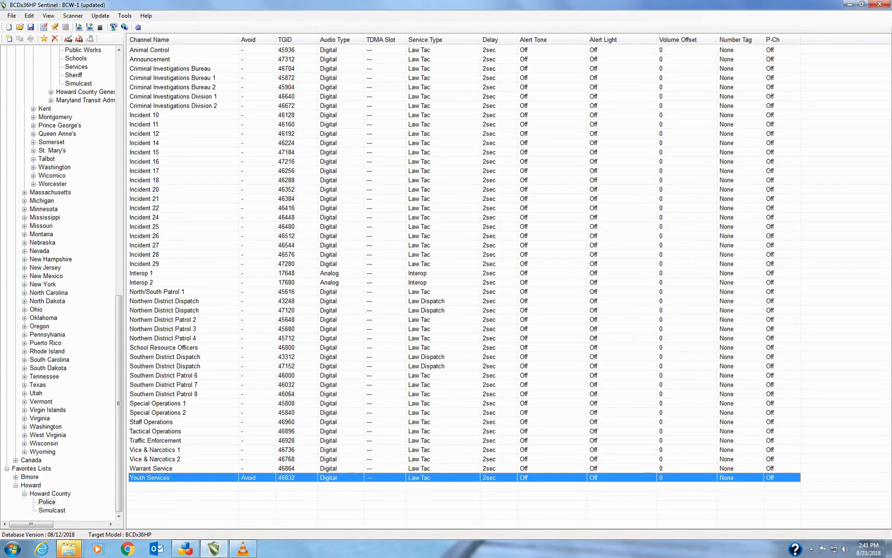
Toggle Avoid on and back off for Warrant Service, leaving only Youth Services avoided.
right_click(151, 468)
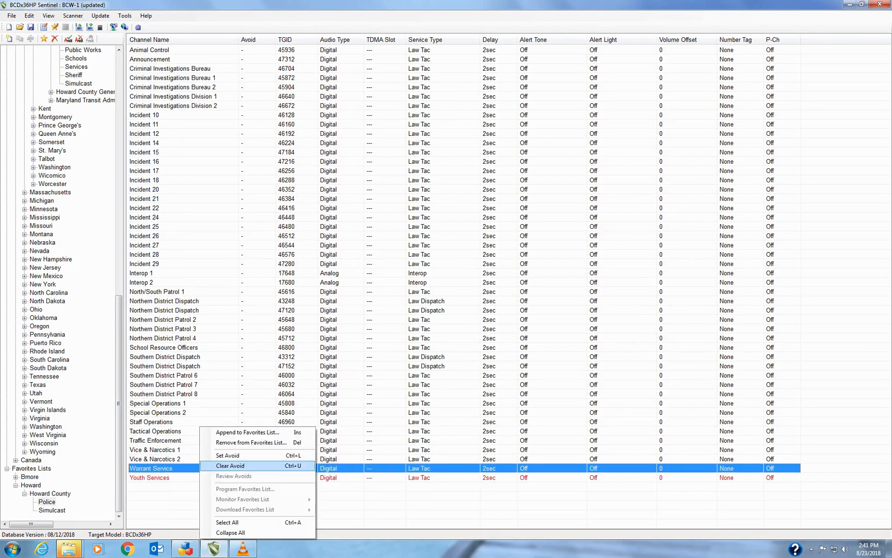
left_click(227, 455)
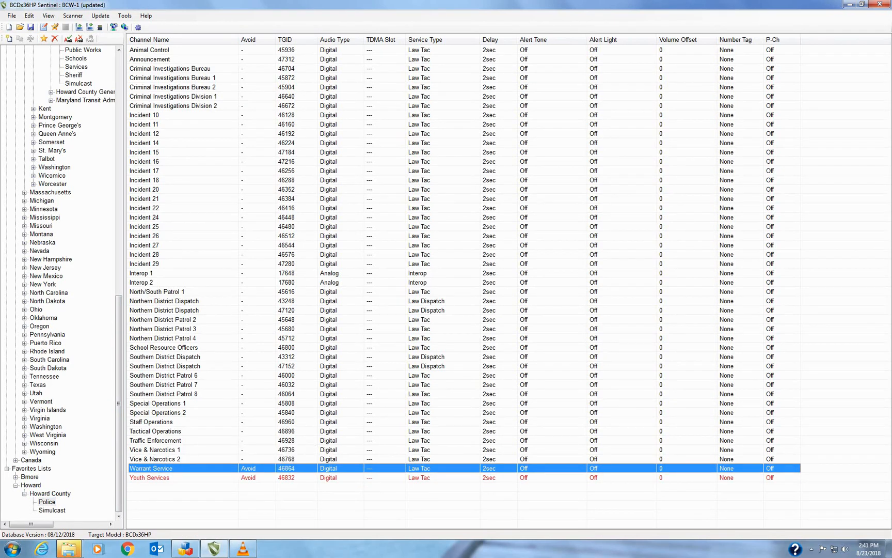
left_click(248, 468)
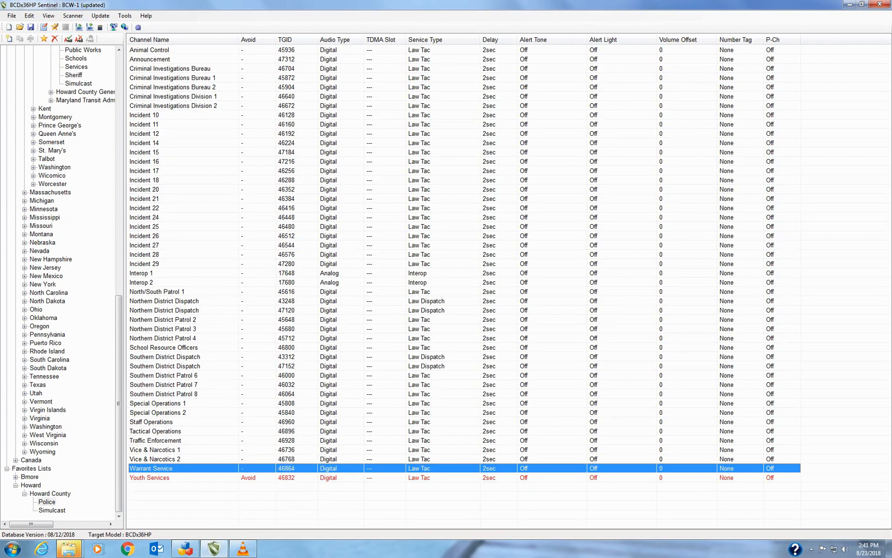
left_click(72, 16)
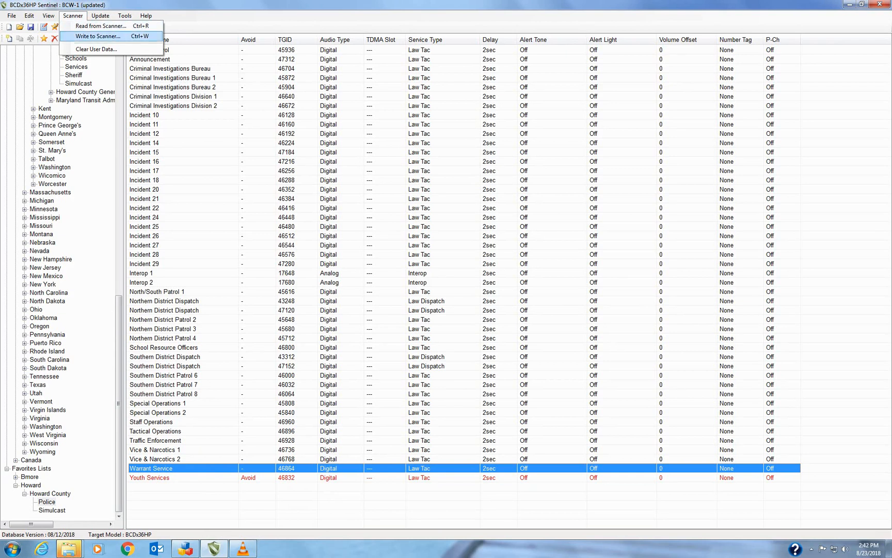
Write the profile to the scanner's microSD card with Erase Favorites Lists on Scanner enabled, confirming the overwrite.
left_click(97, 36)
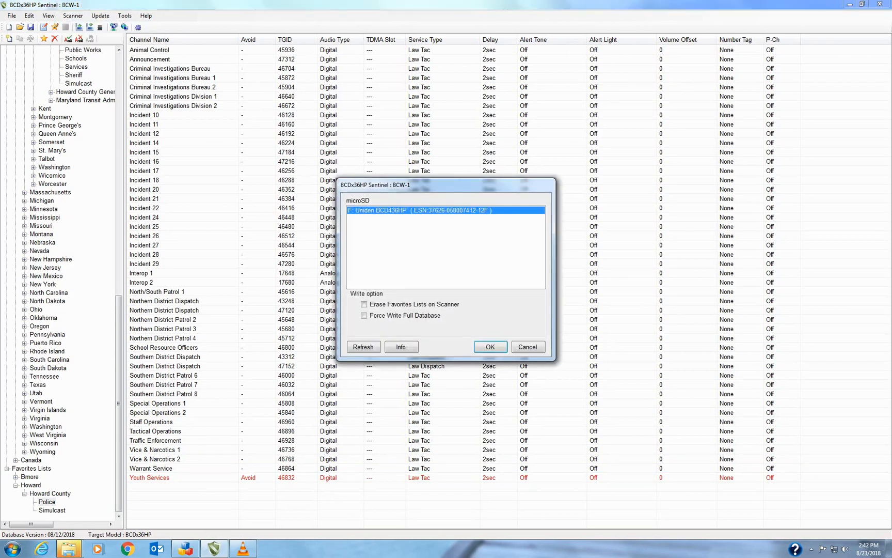
left_click(364, 304)
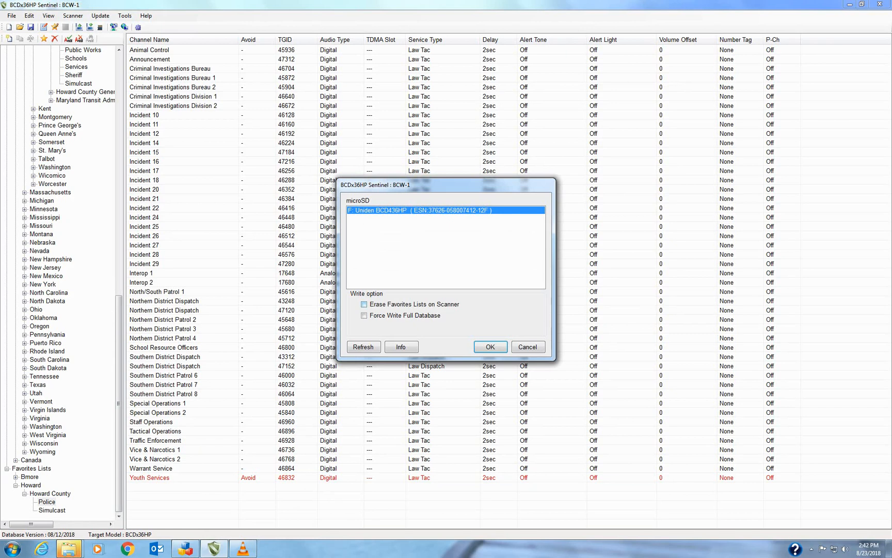
left_click(365, 304)
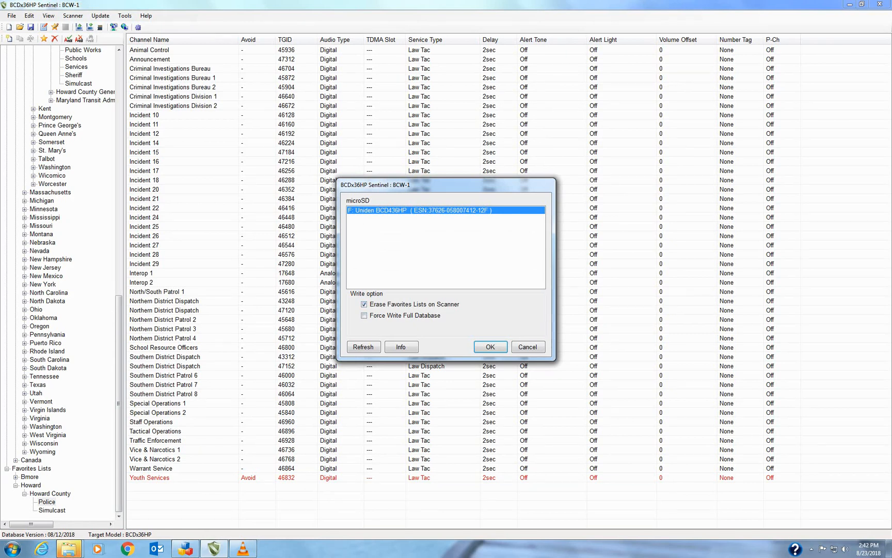
left_click(489, 347)
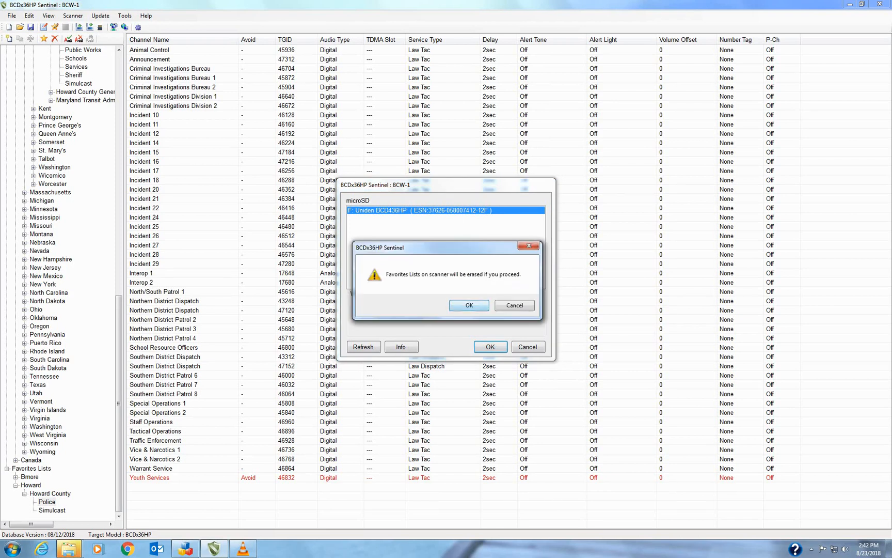
left_click(468, 304)
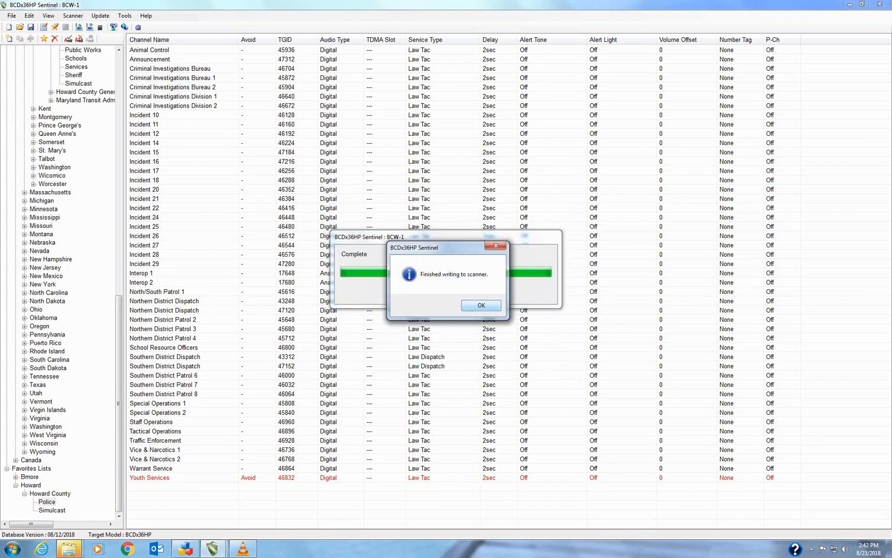
left_click(480, 305)
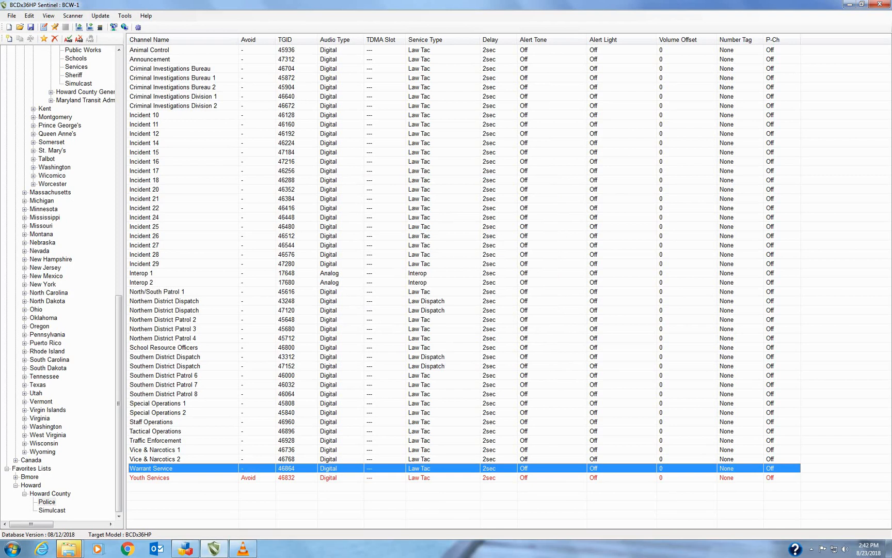